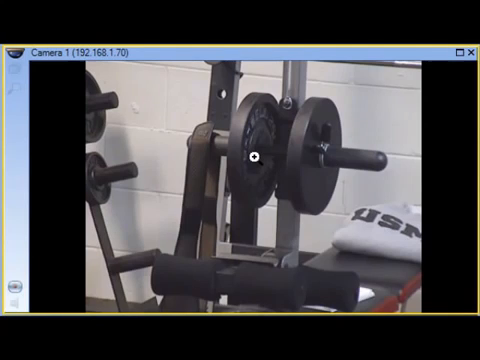
Step: Open Extras > Options to reach the Control tab with PTZ speed settings
right_click(256, 157)
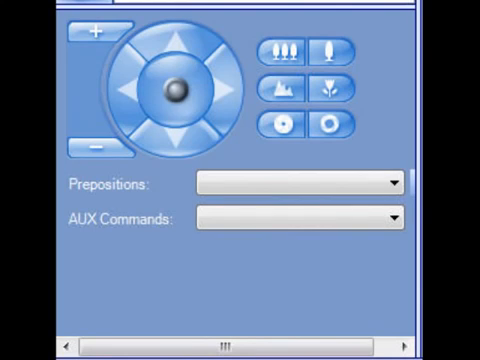
mouse_move(85, 38)
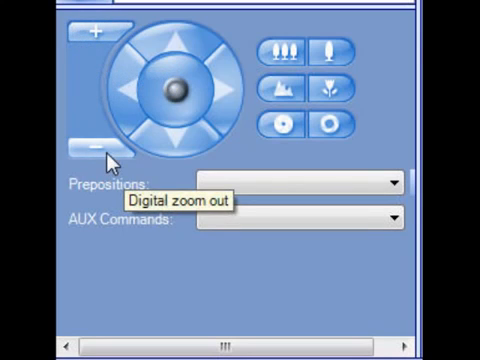
mouse_move(178, 92)
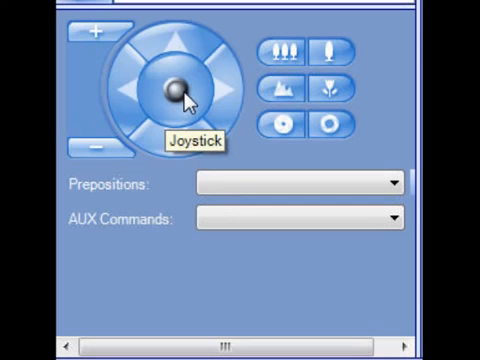
mouse_move(281, 55)
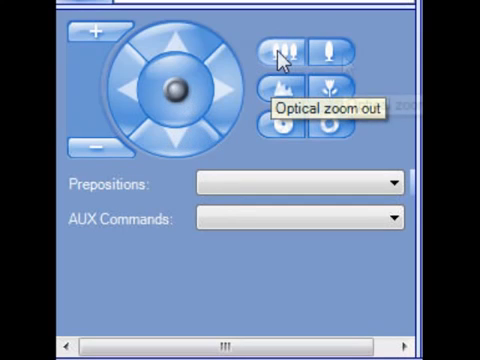
mouse_move(330, 60)
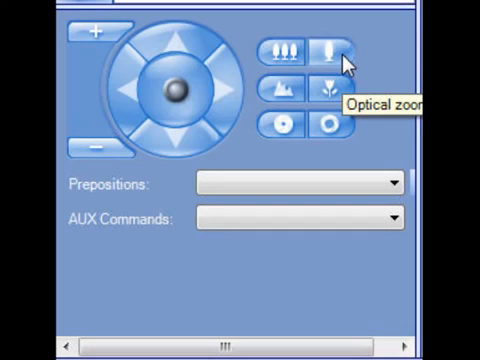
mouse_move(283, 95)
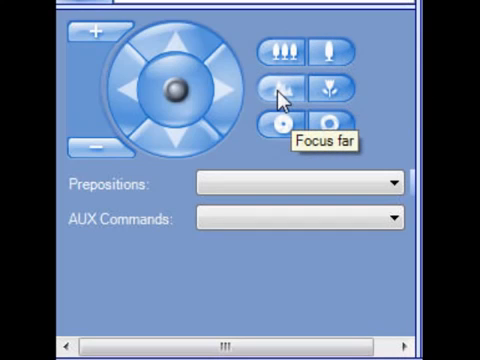
mouse_move(340, 95)
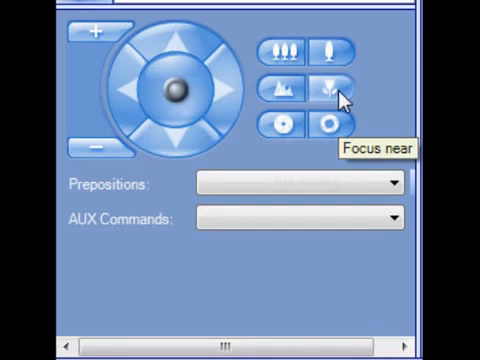
mouse_move(283, 124)
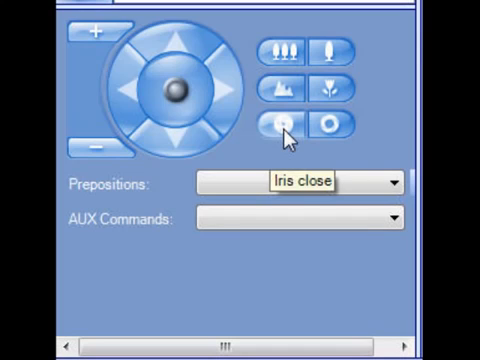
mouse_move(333, 127)
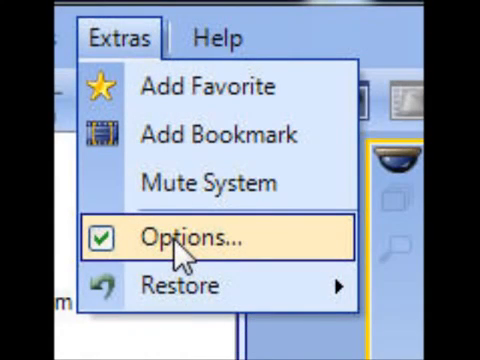
left_click(186, 236)
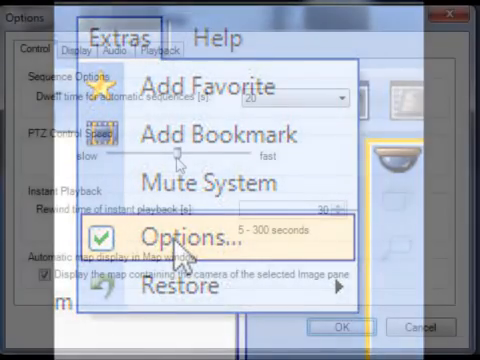